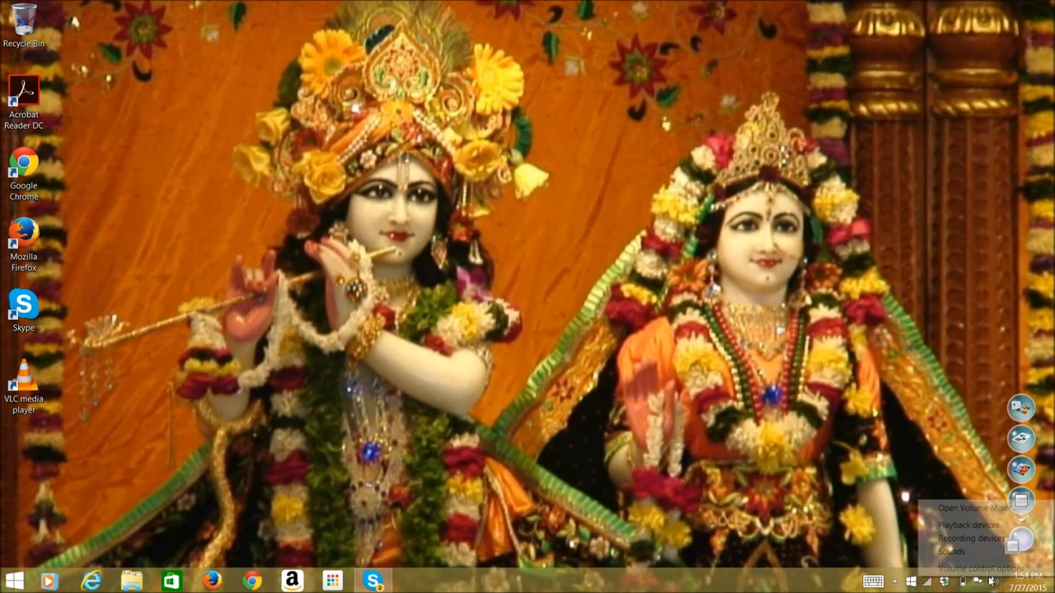
Show the disabled recording devices so the hidden Stereo Mix device appears in the list.
left_click(971, 537)
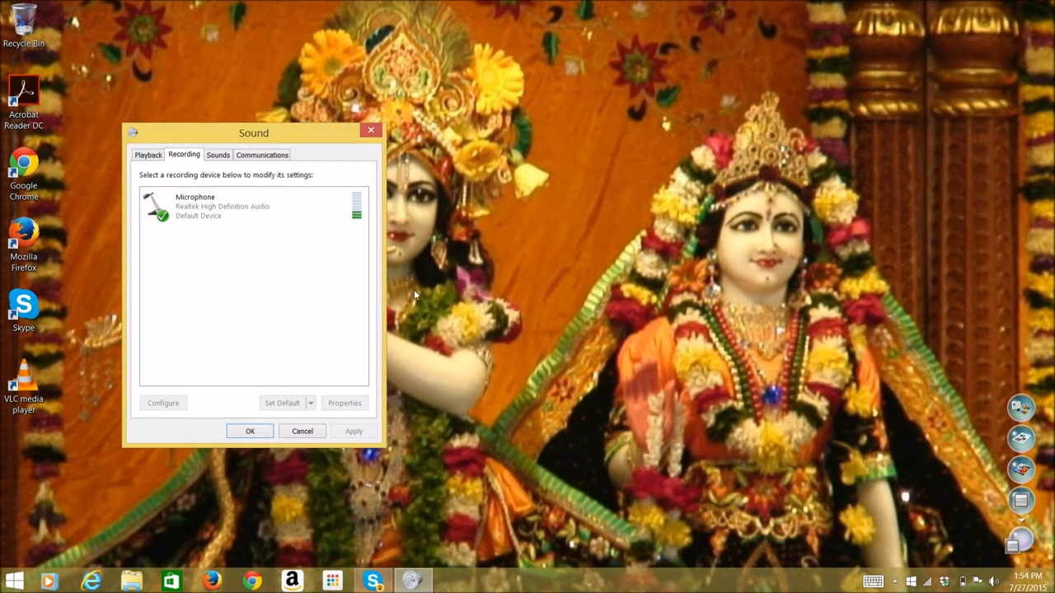
mouse_move(267, 271)
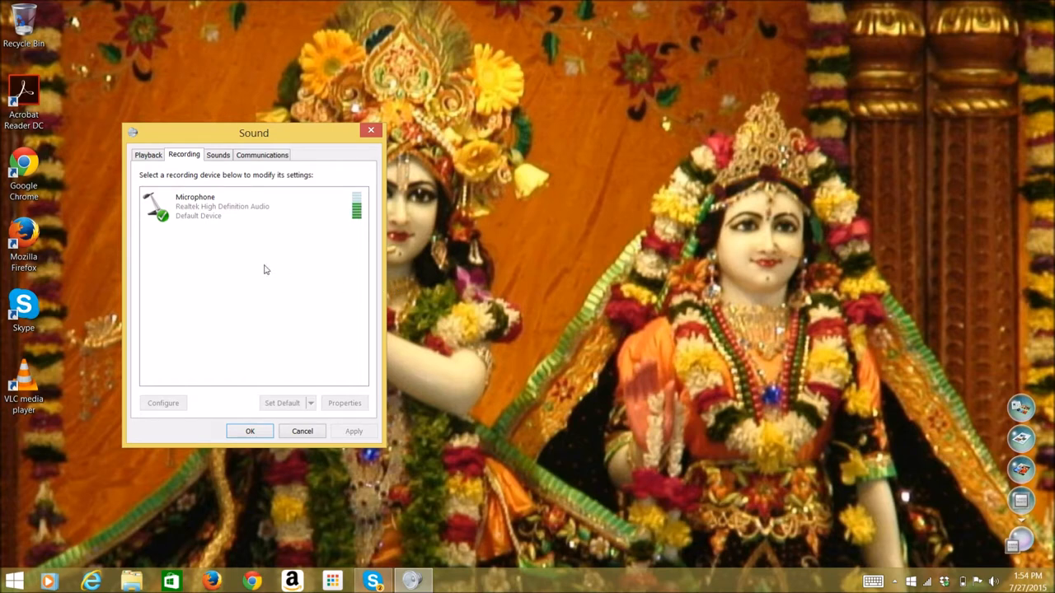
right_click(264, 270)
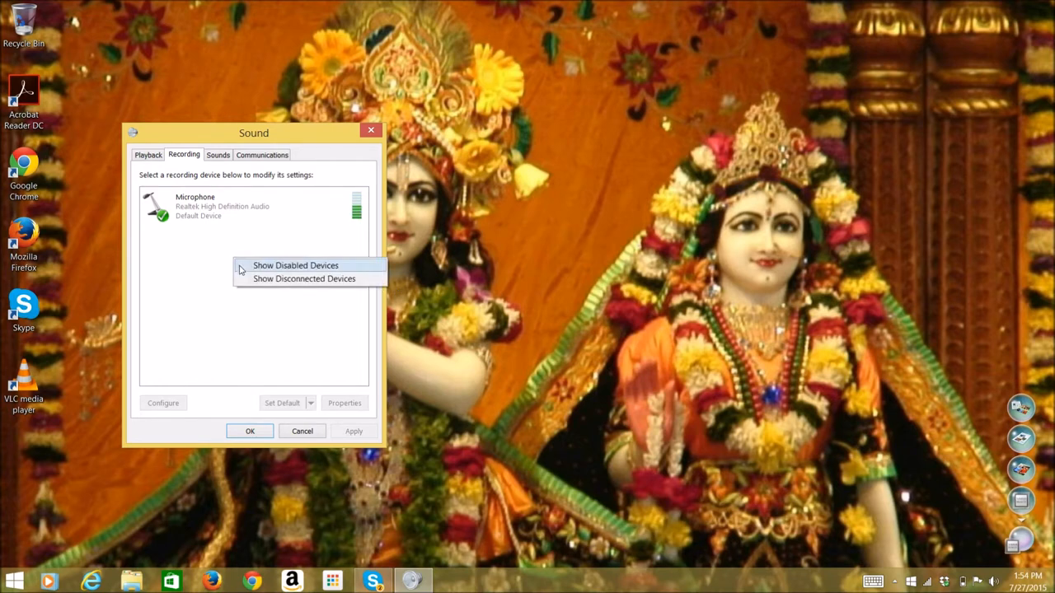
left_click(295, 263)
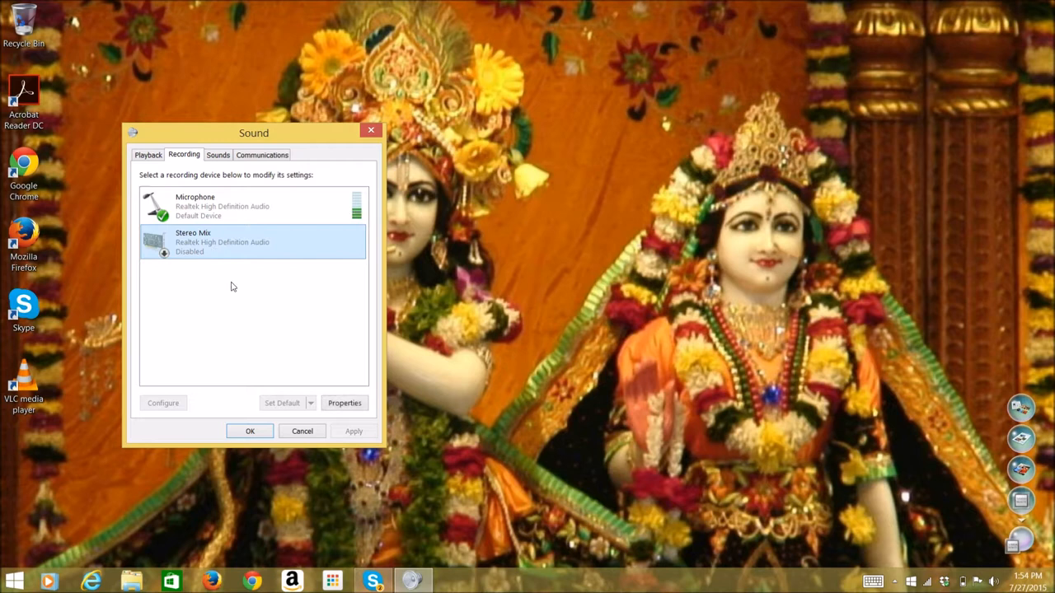
Enable Stereo Mix in its Properties and make it the default recording device.
left_click(344, 403)
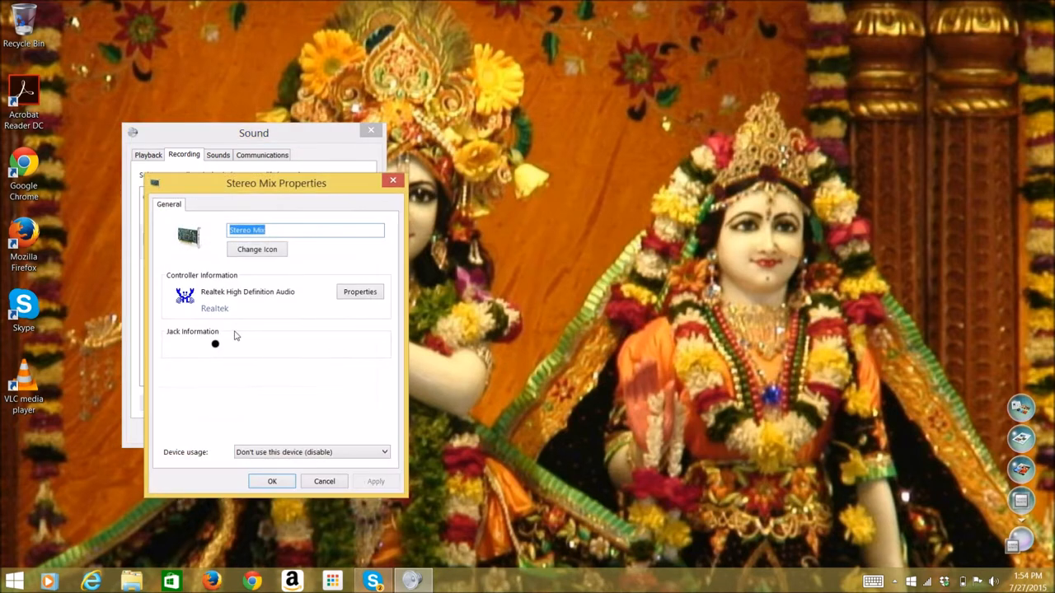
left_click(311, 452)
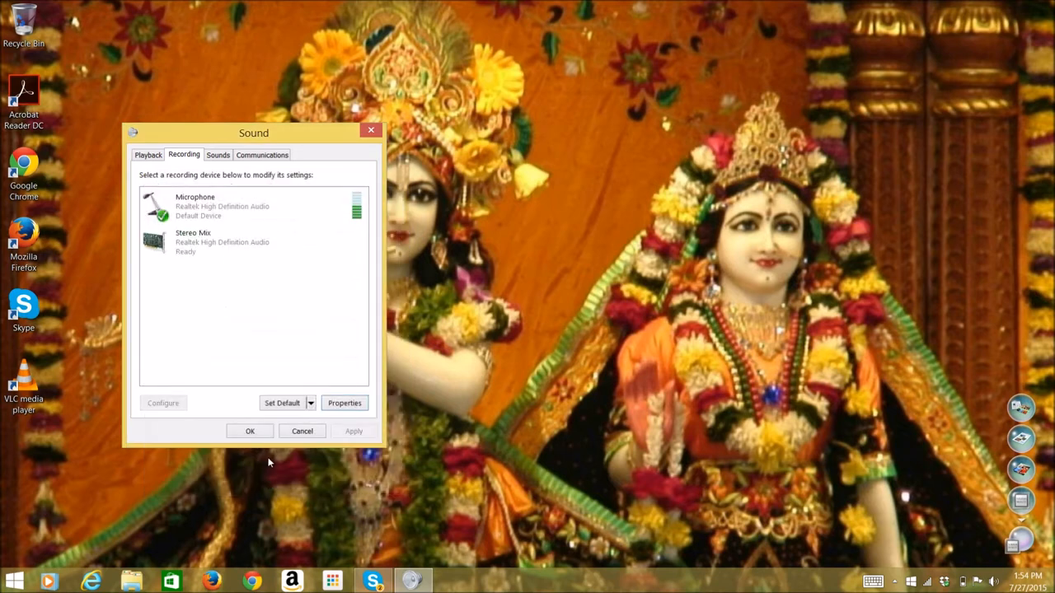
left_click(247, 240)
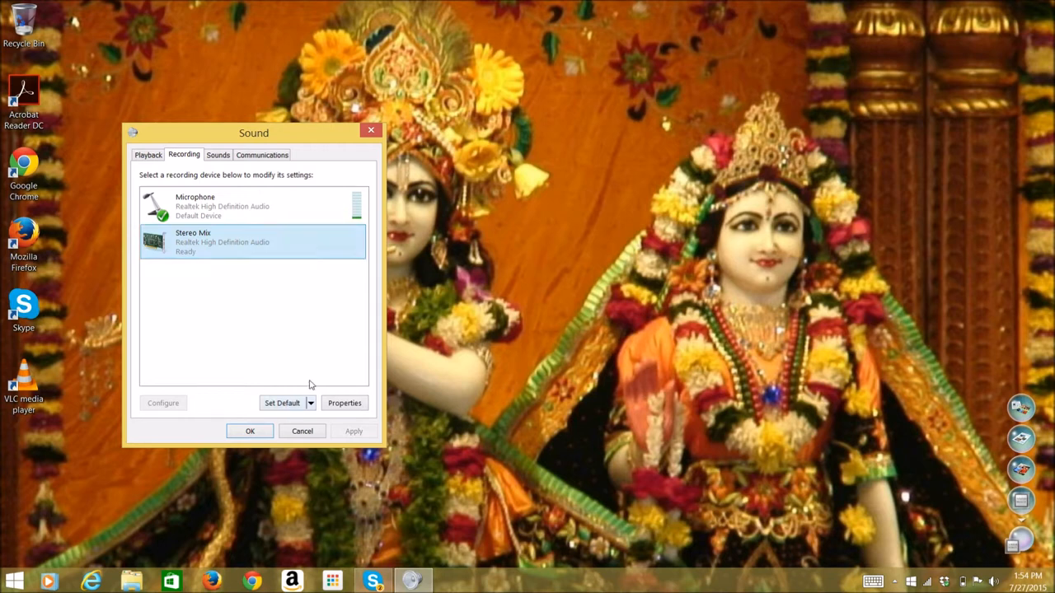
left_click(282, 402)
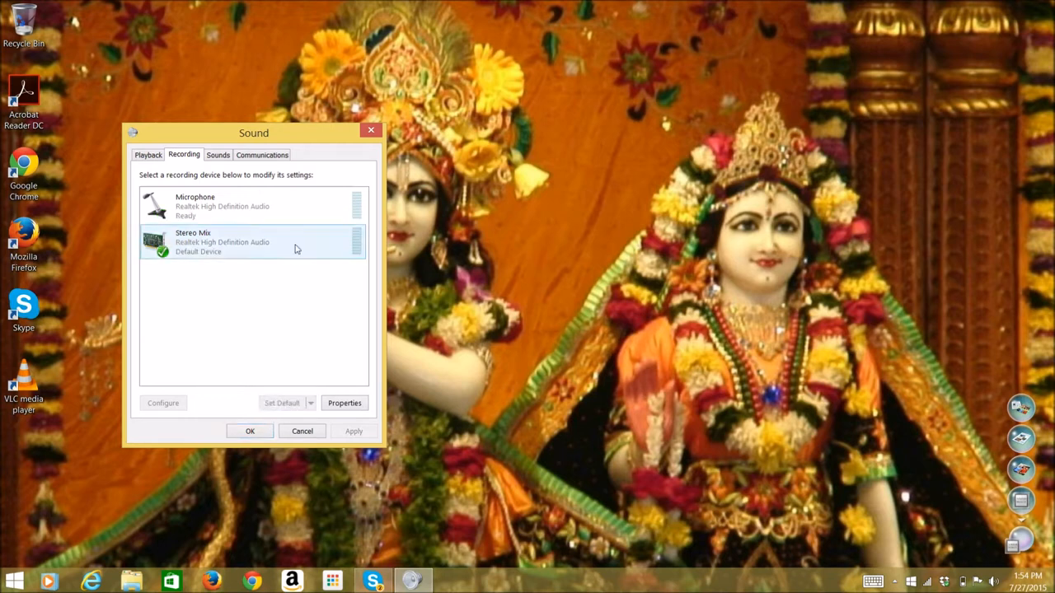
left_click(251, 432)
type("audac")
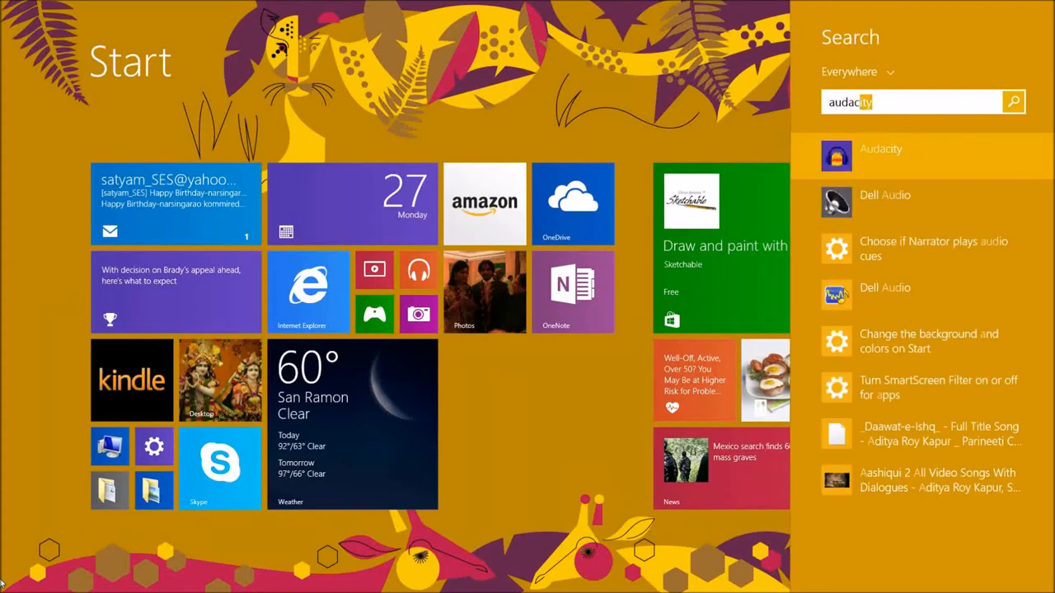
Launch Audacity from the Start search and dismiss its welcome message.
left_click(880, 148)
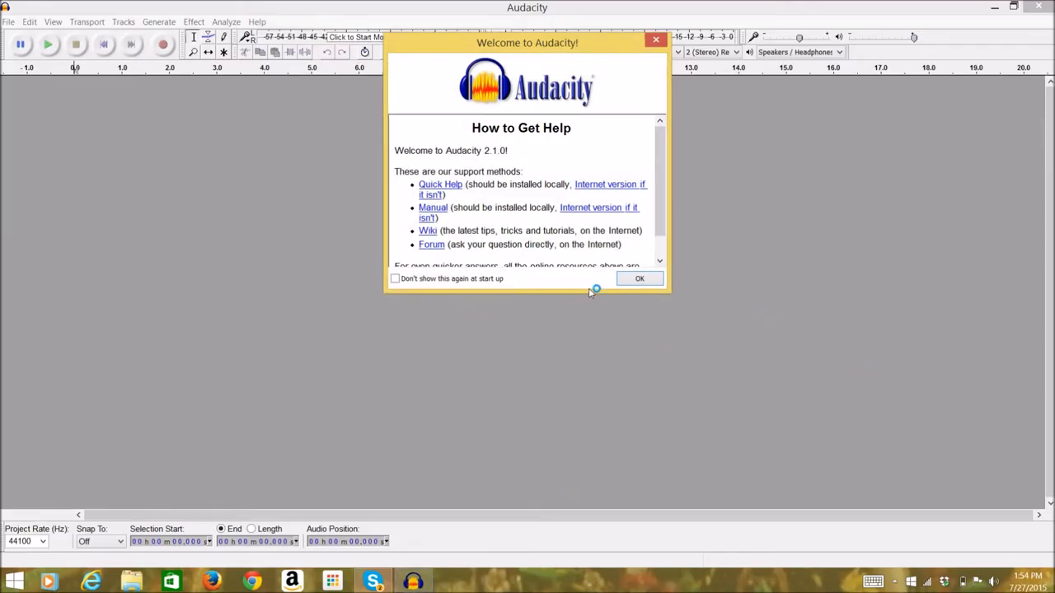
left_click(639, 278)
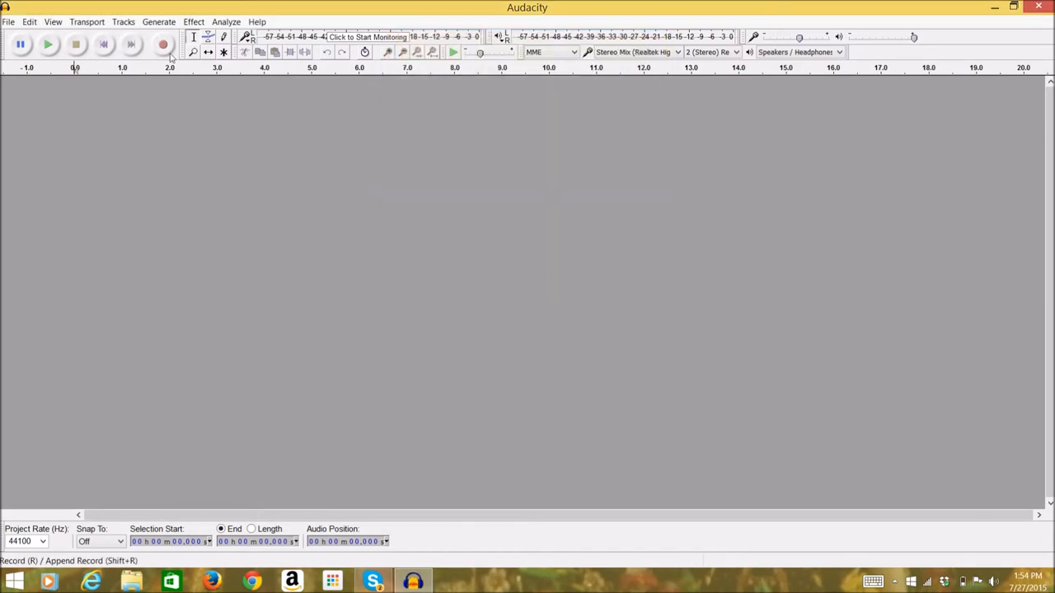
Record a short clip of the computer's playing audio, then stop the recording.
left_click(162, 43)
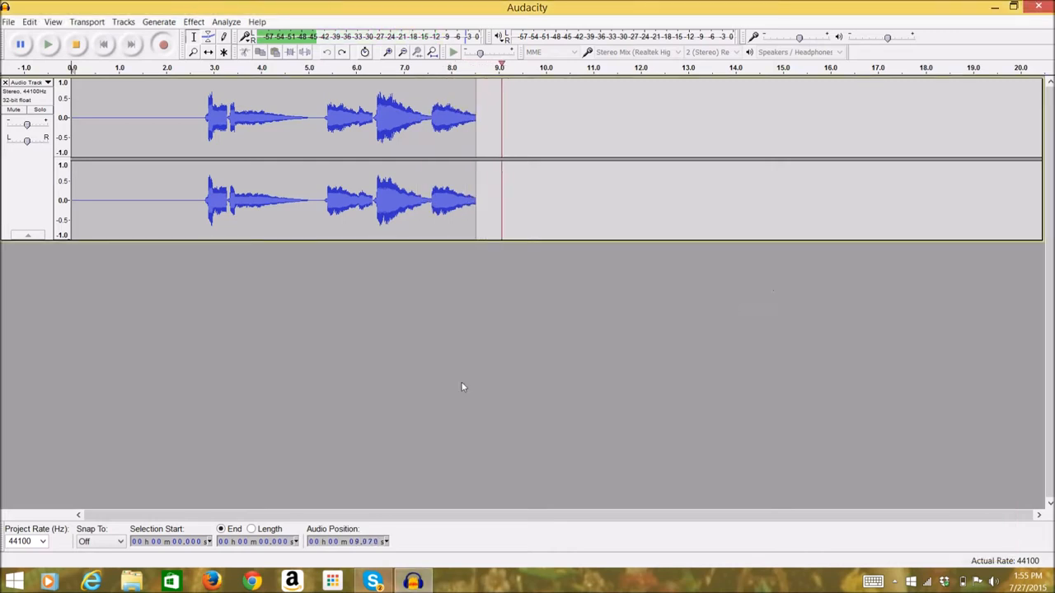
left_click(46, 44)
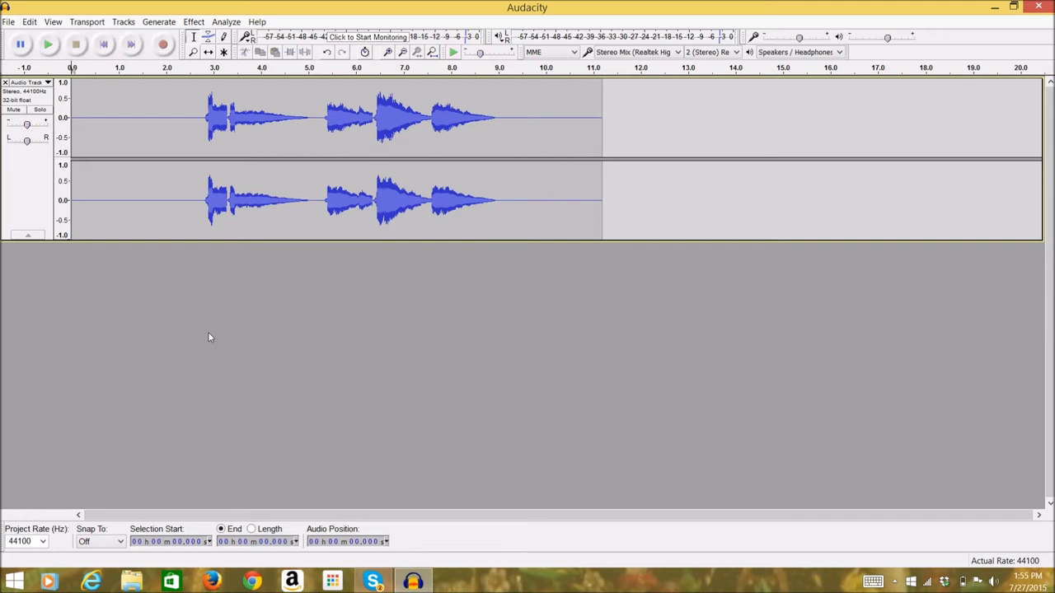
mouse_move(138, 295)
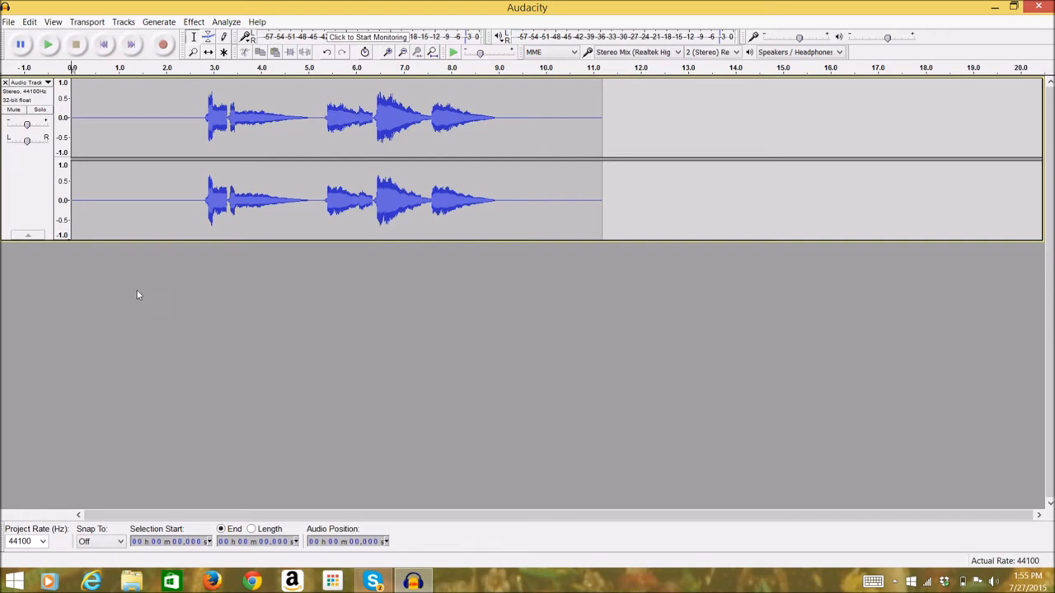
mouse_move(10, 21)
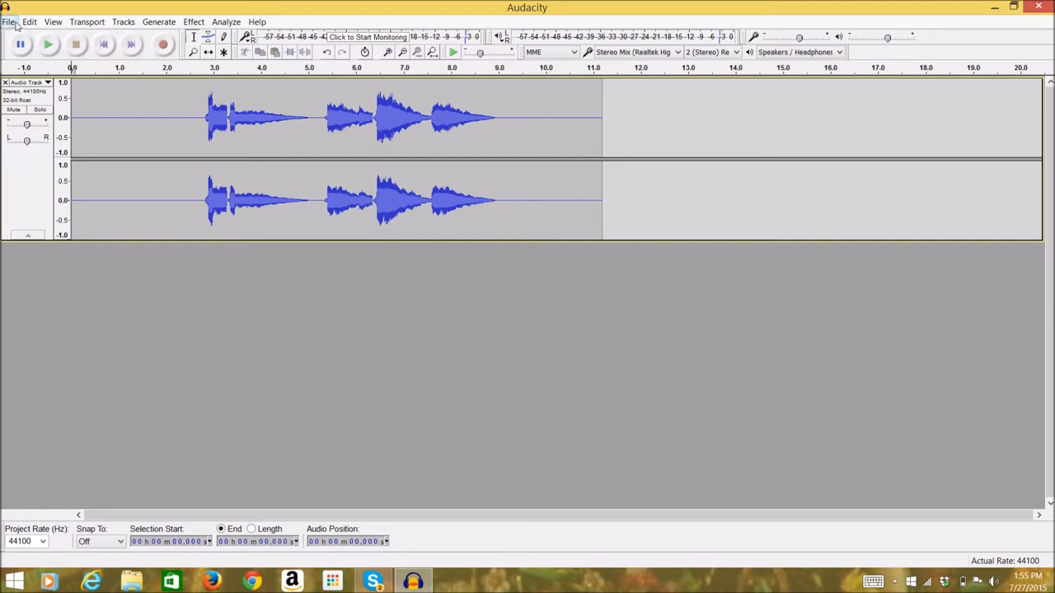
Export the recording as MP3 named test212343 in the Music folder, accepting the metadata.
left_click(10, 22)
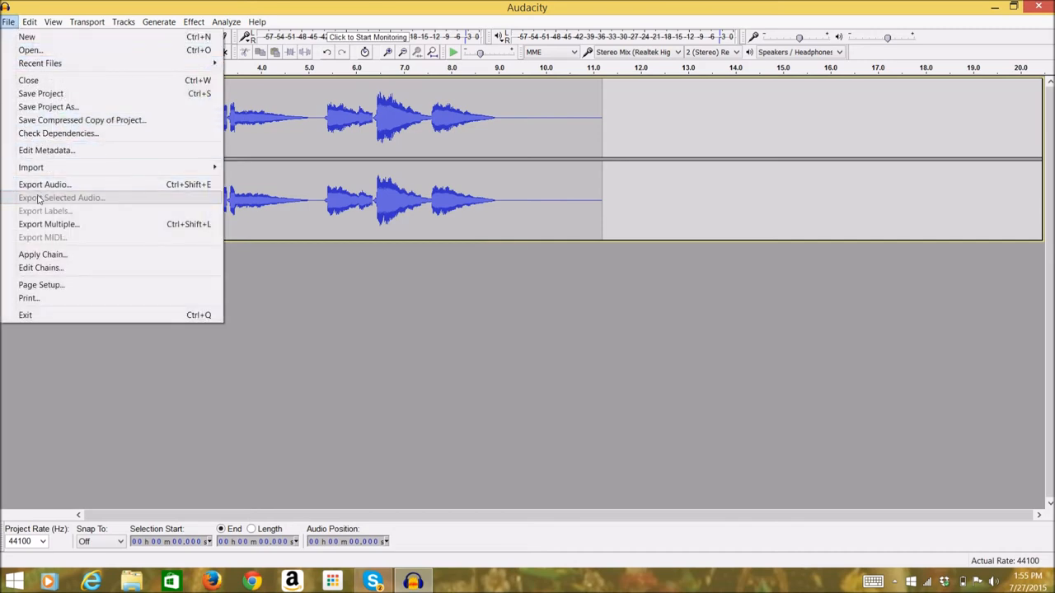
left_click(43, 185)
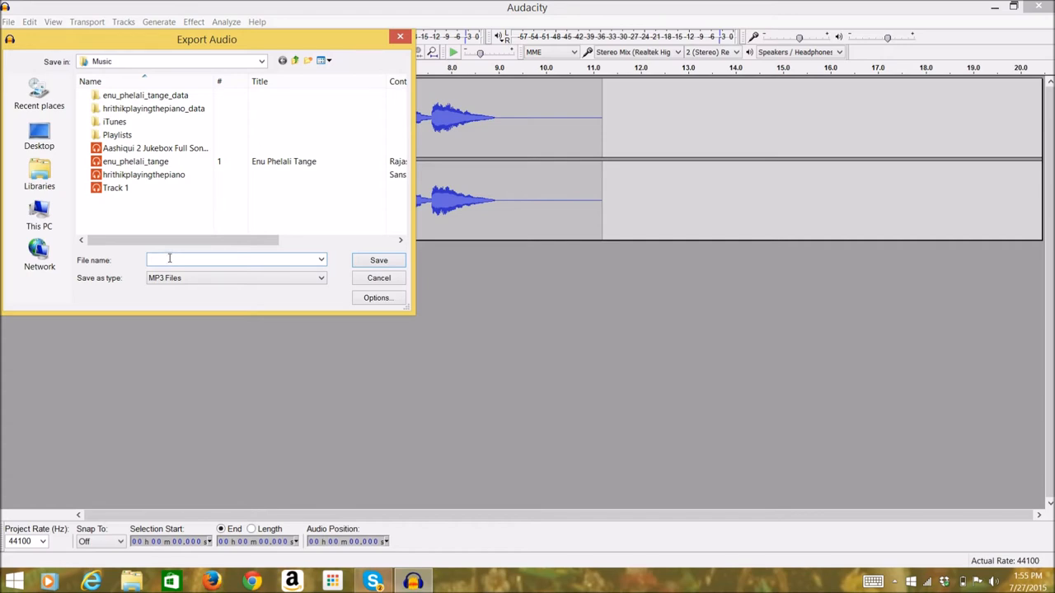
type("test")
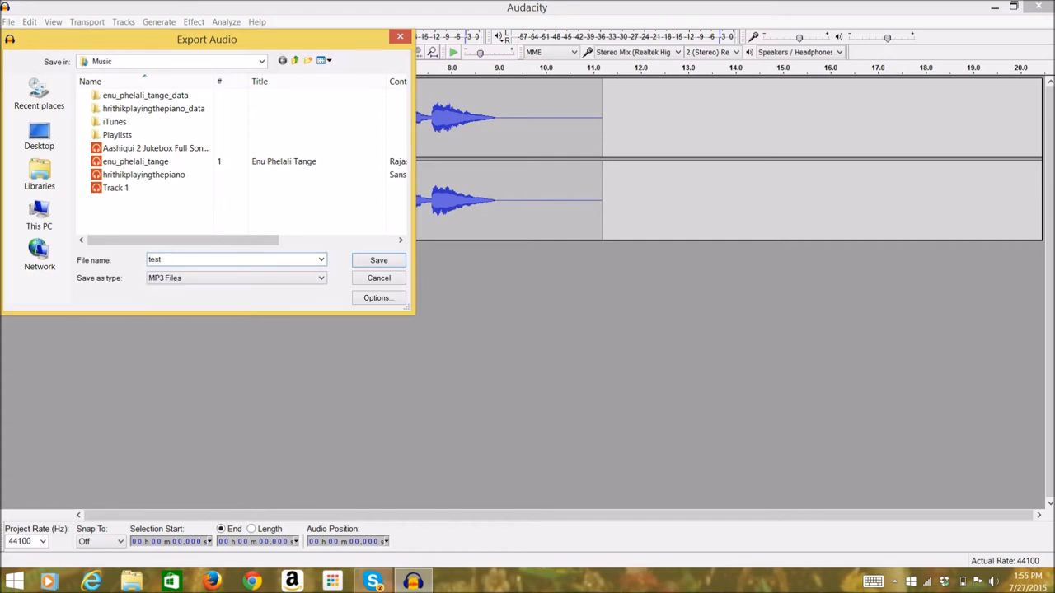
type("212343")
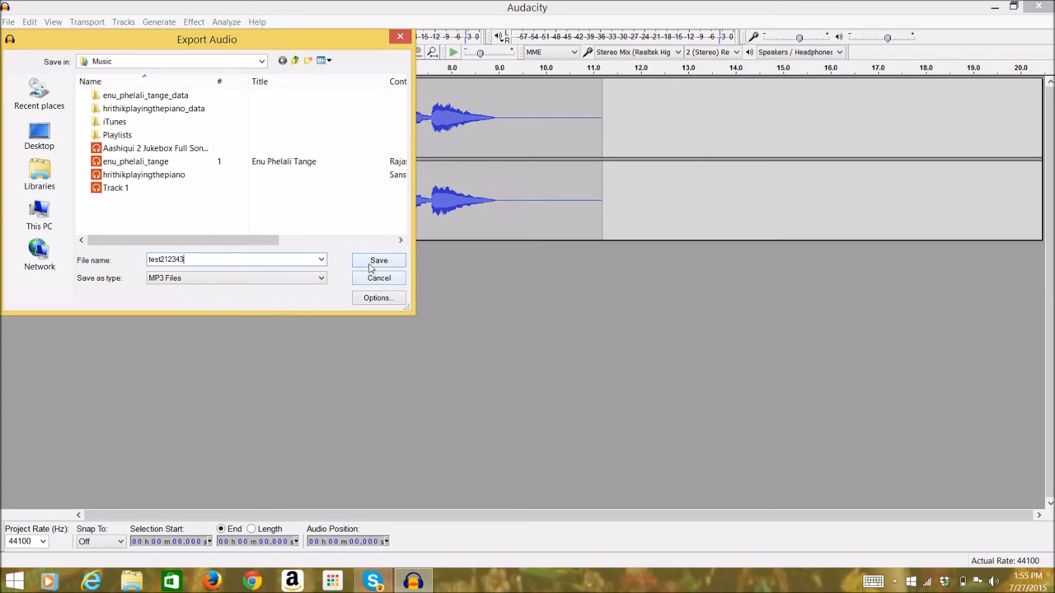
left_click(379, 260)
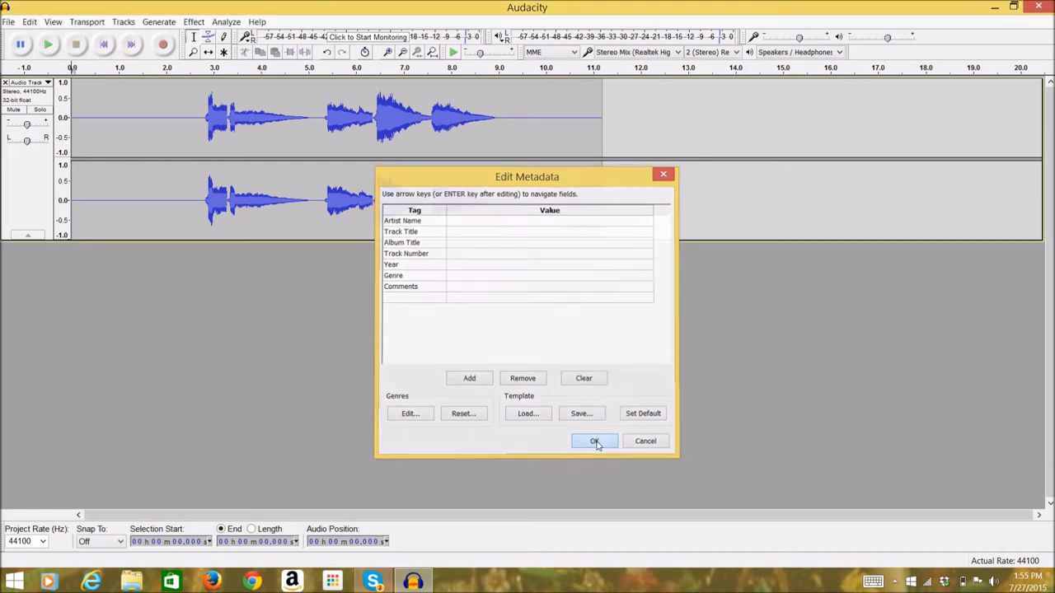
left_click(595, 442)
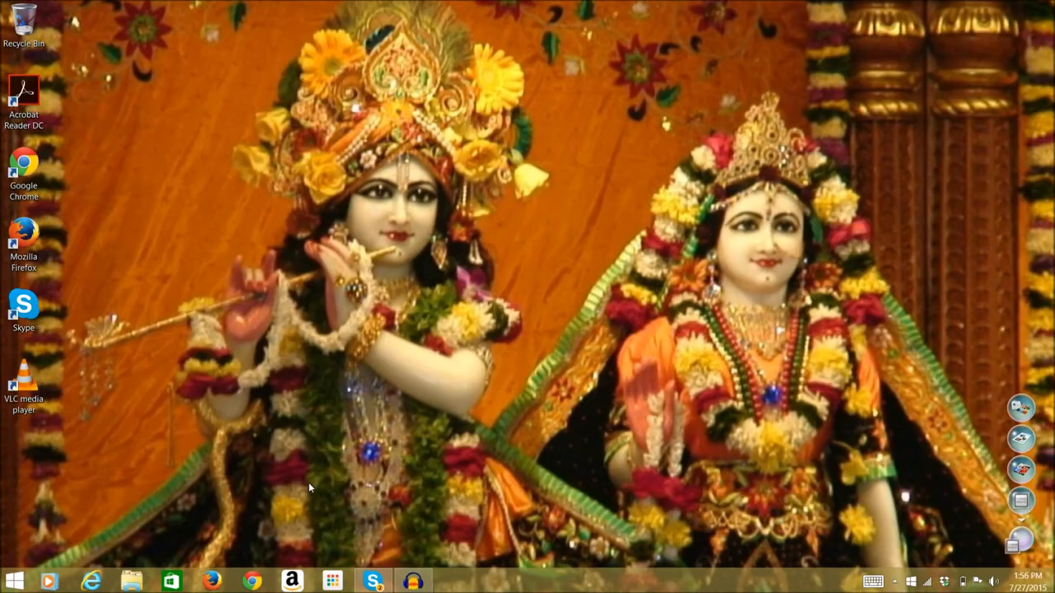
Open the Music folder in File Explorer and play test212343.mp3 in Xbox Music.
left_click(130, 580)
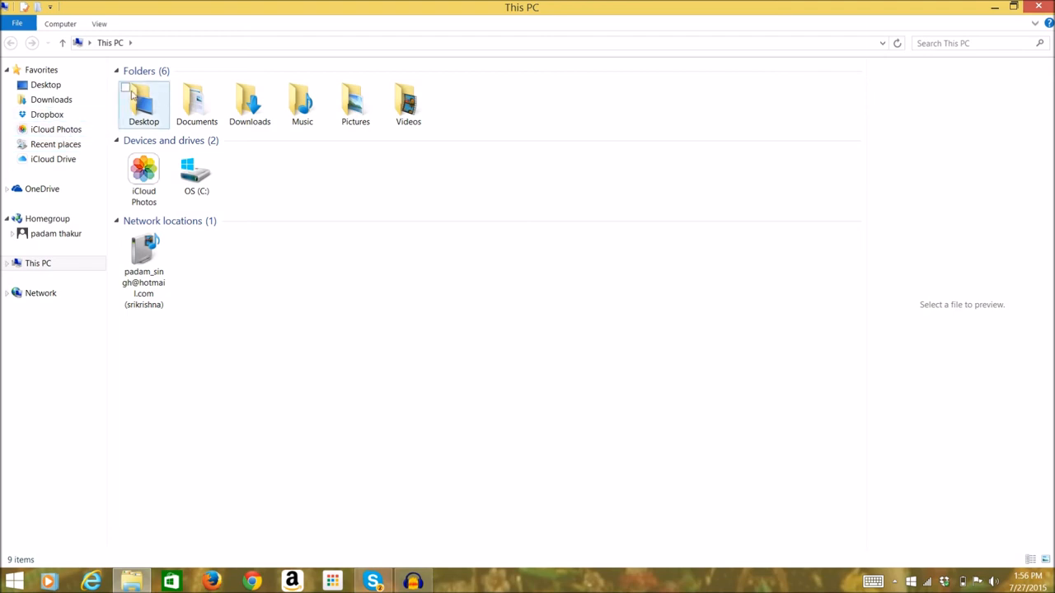
left_click(301, 101)
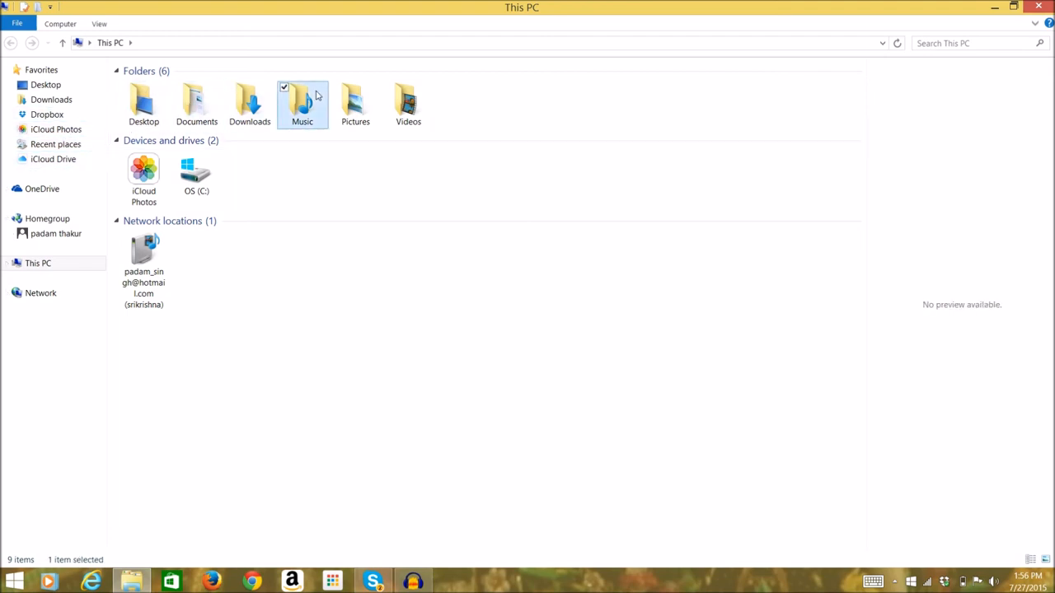
double_click(301, 102)
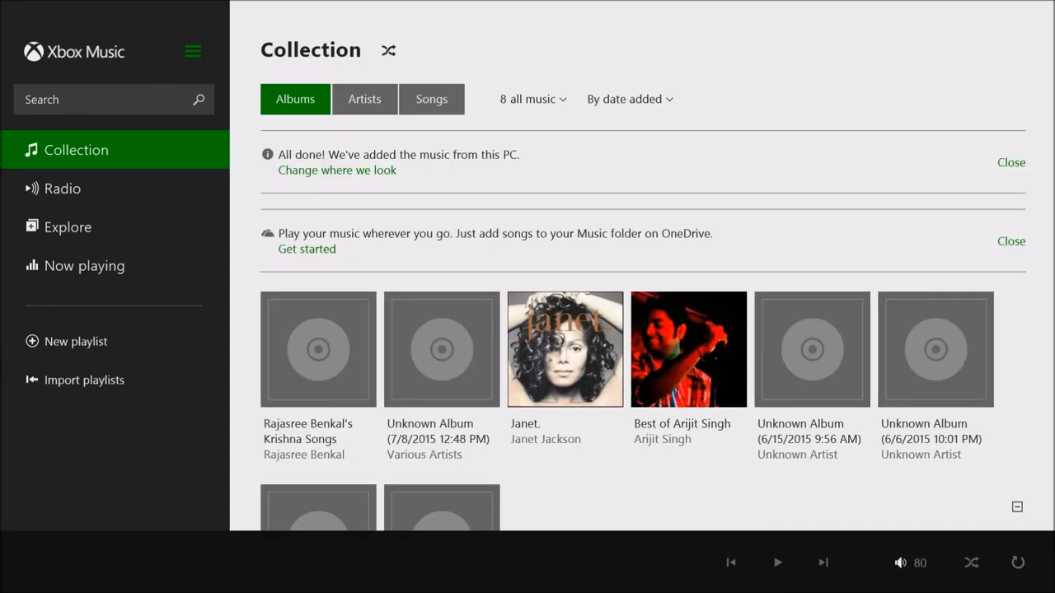
left_click(774, 562)
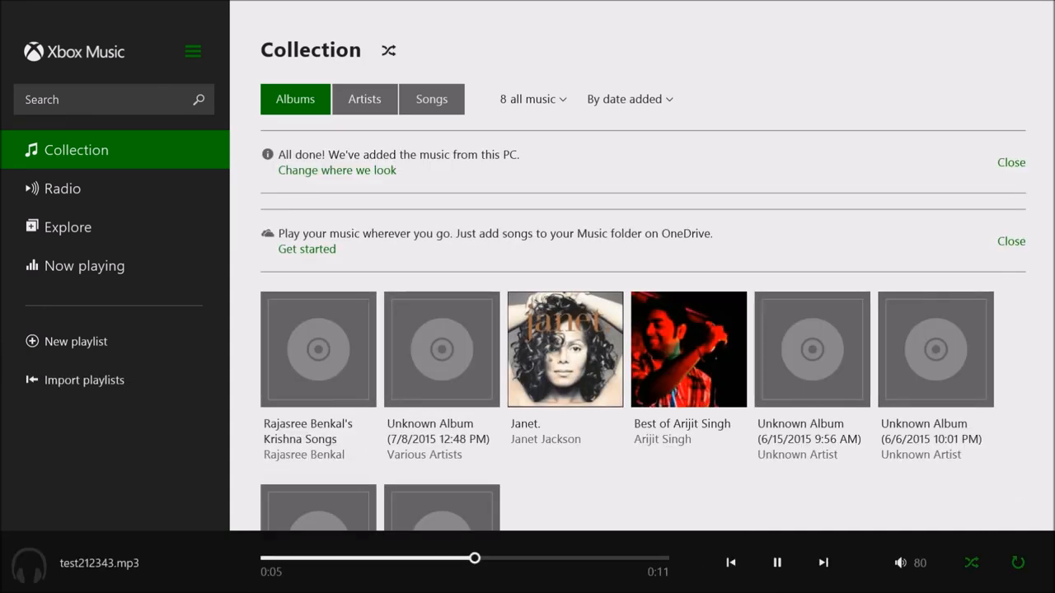